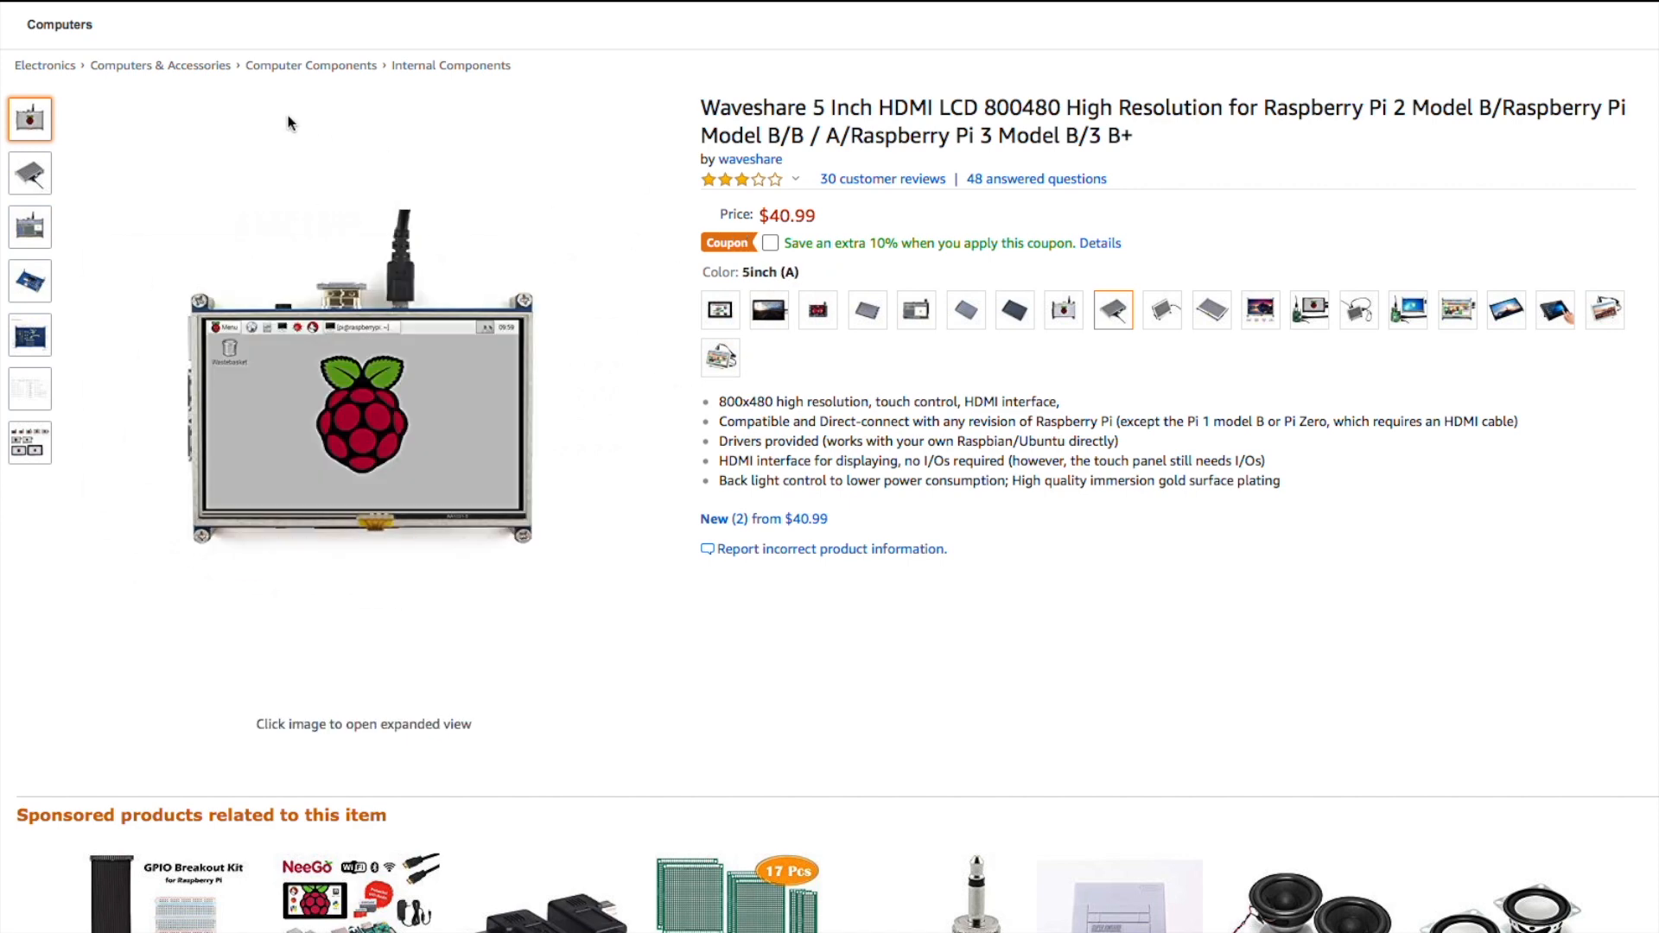
Step: Select the fourth thumbnail to show the blue circuit board's underside photo
click(30, 280)
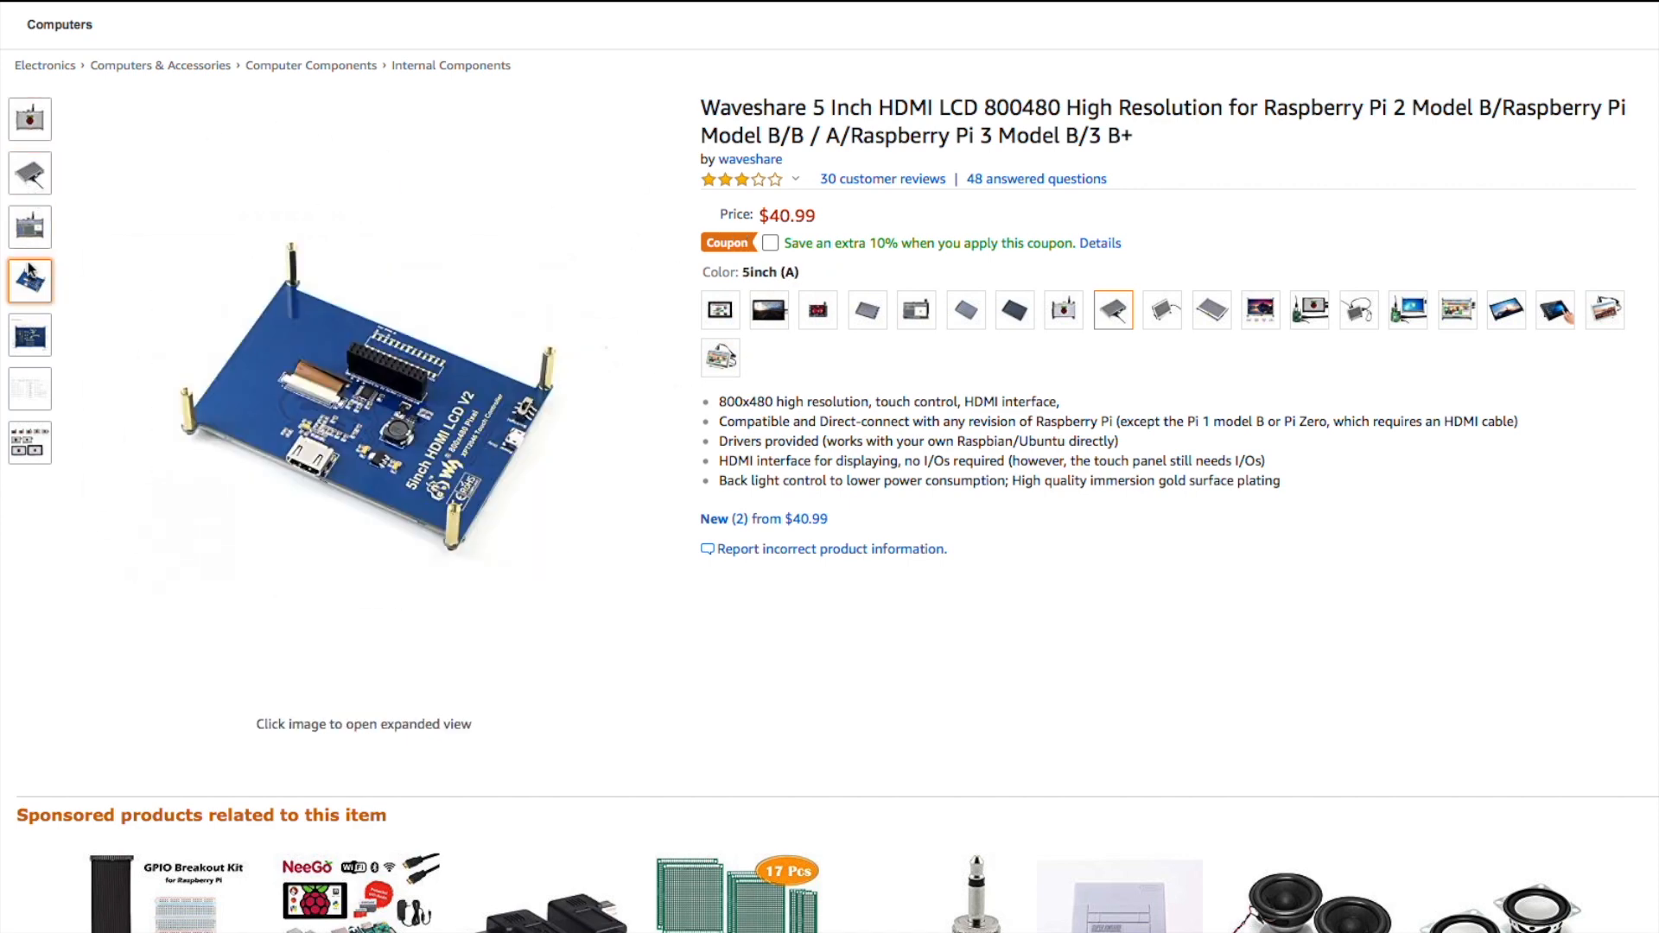